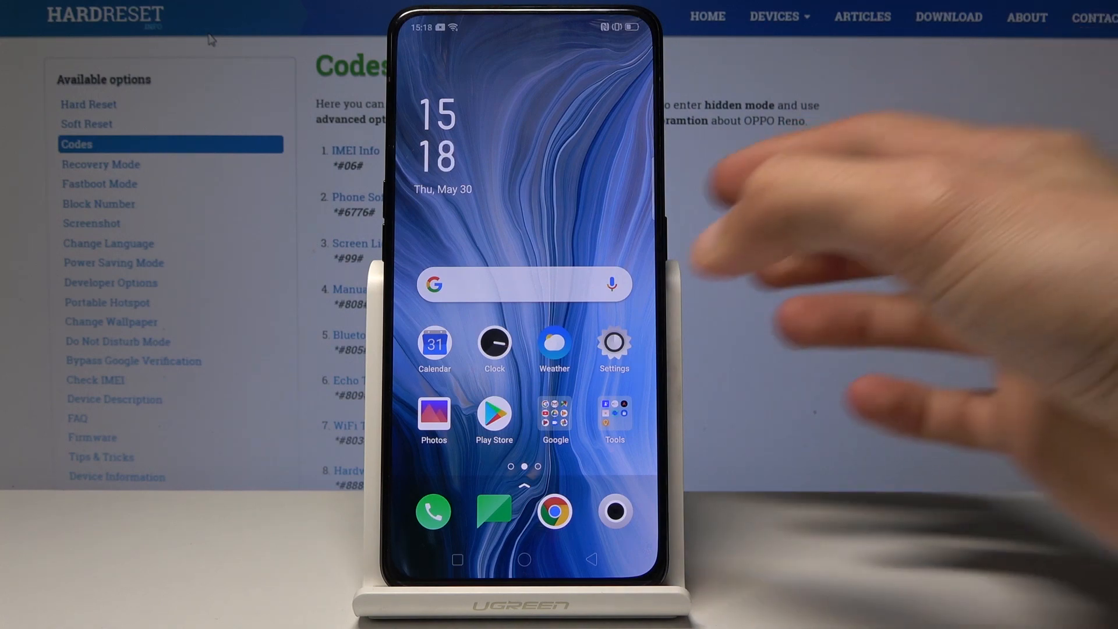
# Launch the Settings app from the OPPO Reno home screen
pyautogui.click(613, 344)
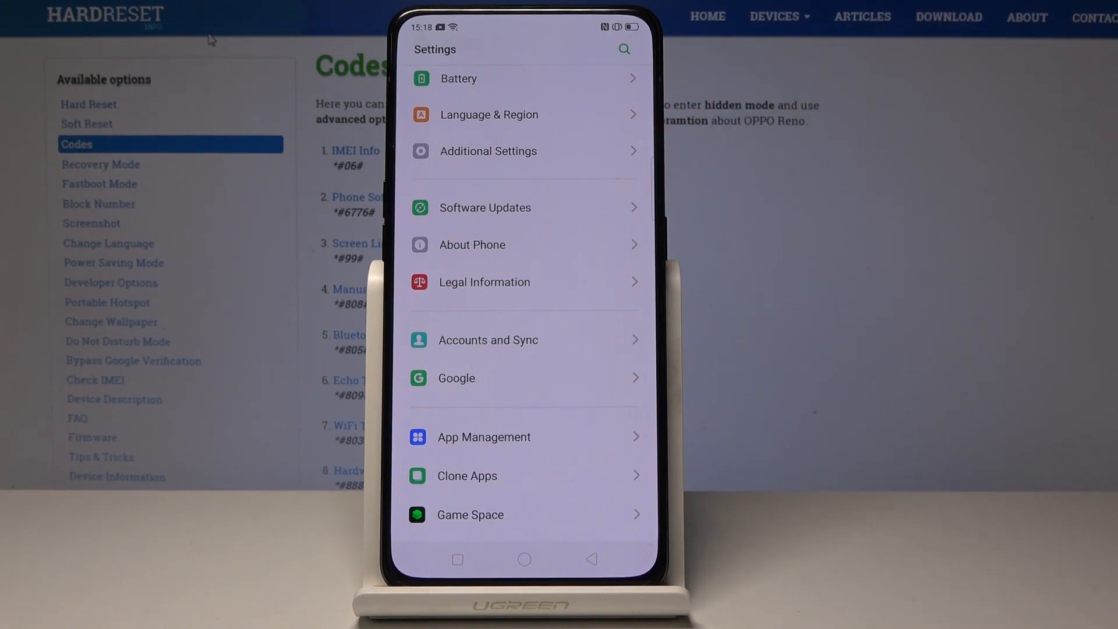
# Go to Additional Settings and into Back Up and Reset
pyautogui.click(488, 150)
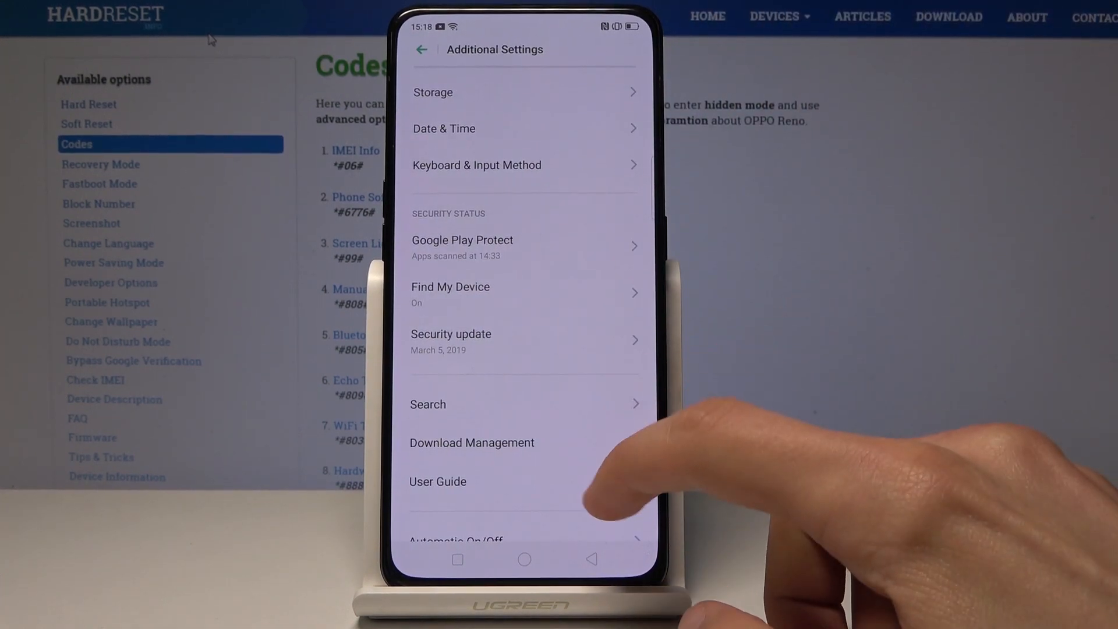
pyautogui.scroll(-3)
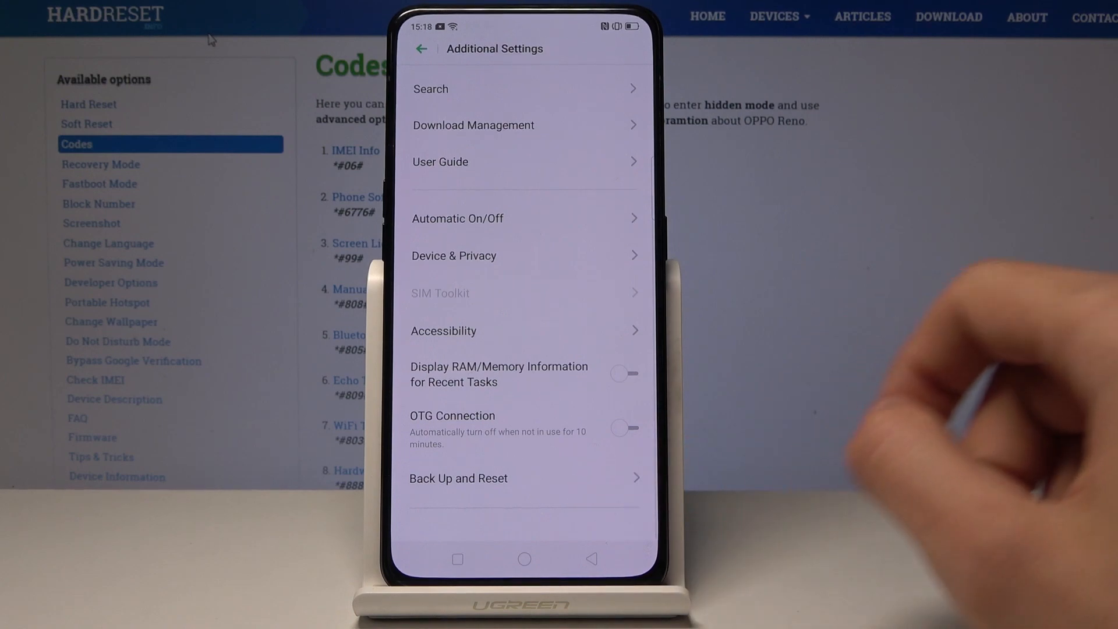
pyautogui.click(458, 477)
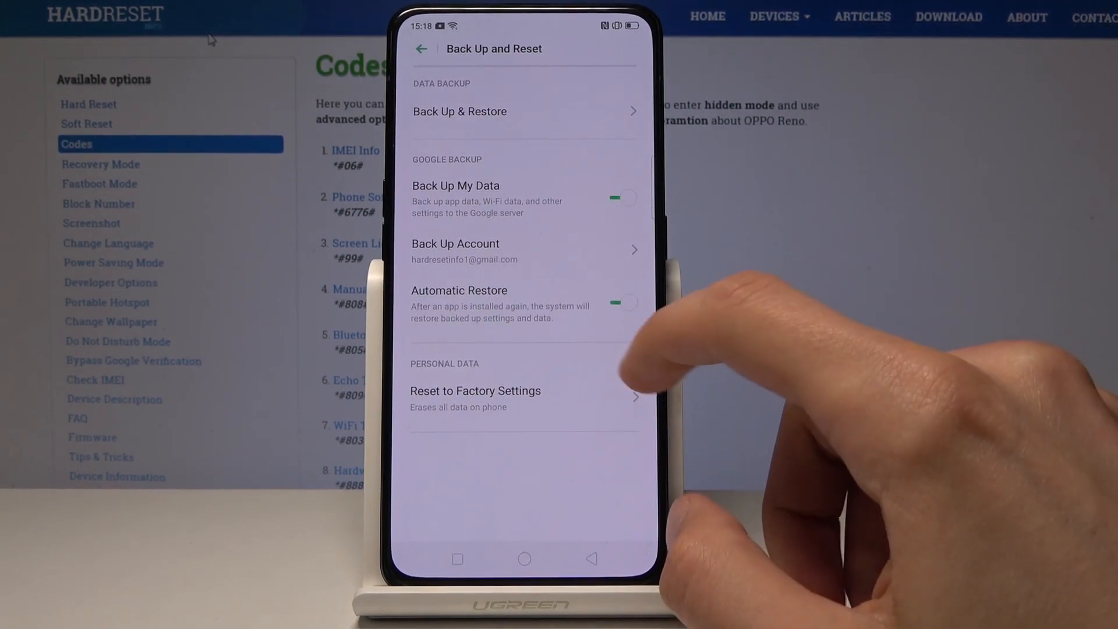
# Pick Reset to Factory Settings, then Reset System Settings Only
pyautogui.click(475, 390)
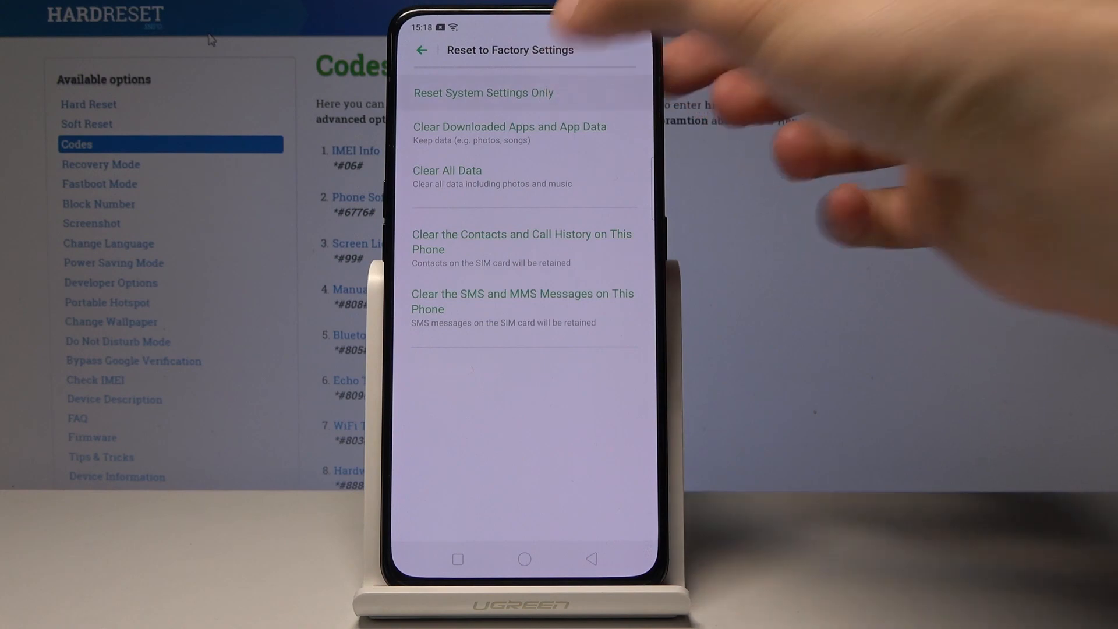
pyautogui.click(482, 92)
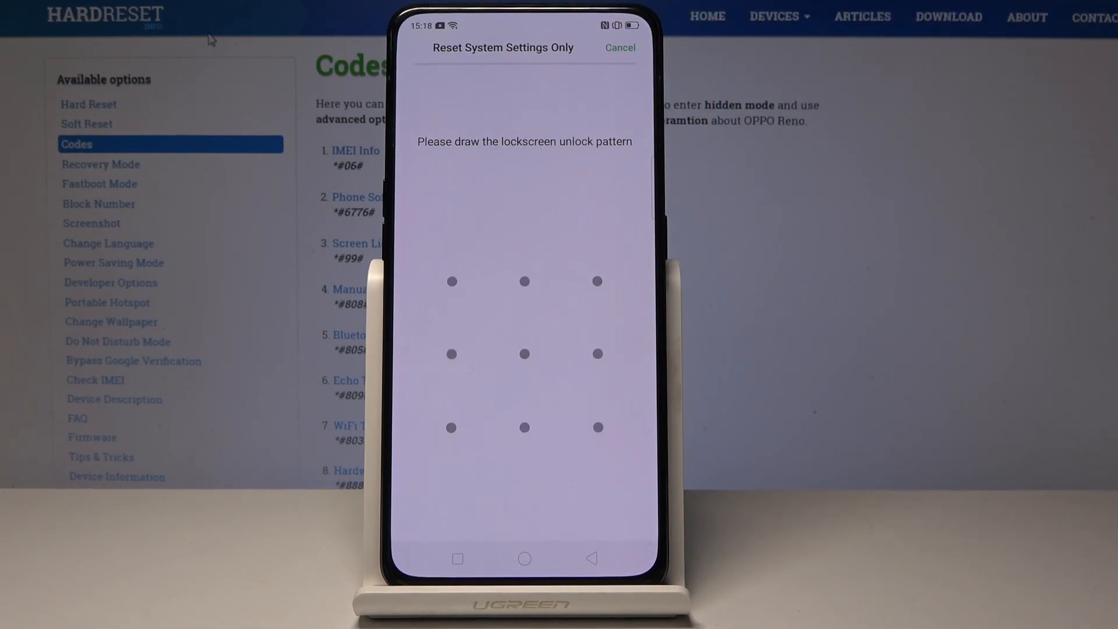
# Enter the unlock pattern and confirm Reset System Settings Only twice
pyautogui.click(597, 282)
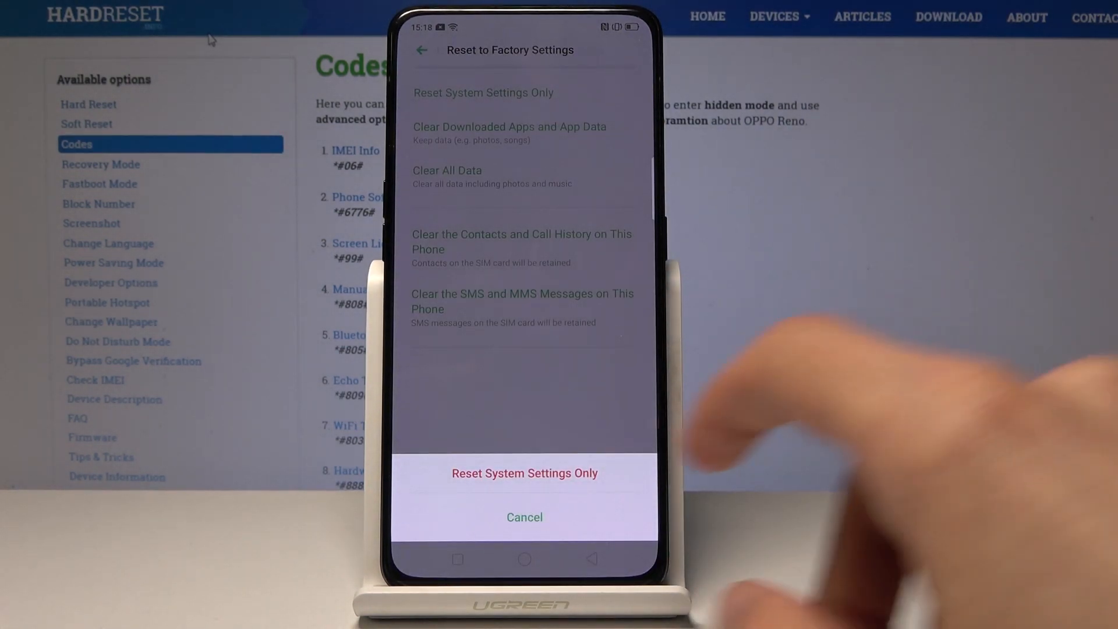
pyautogui.click(524, 473)
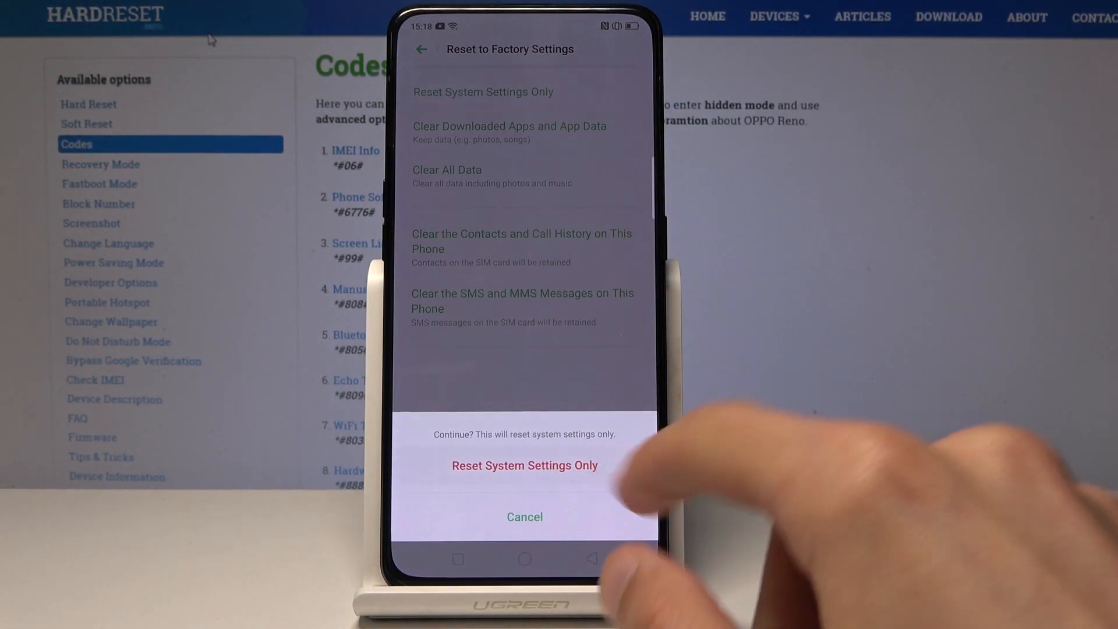
pyautogui.click(524, 465)
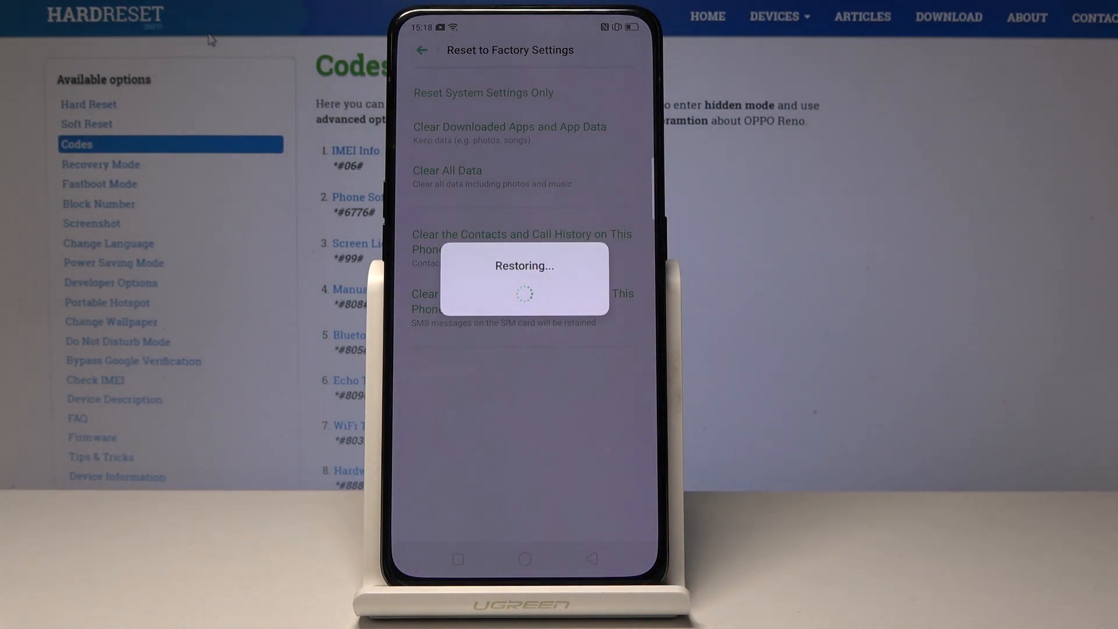